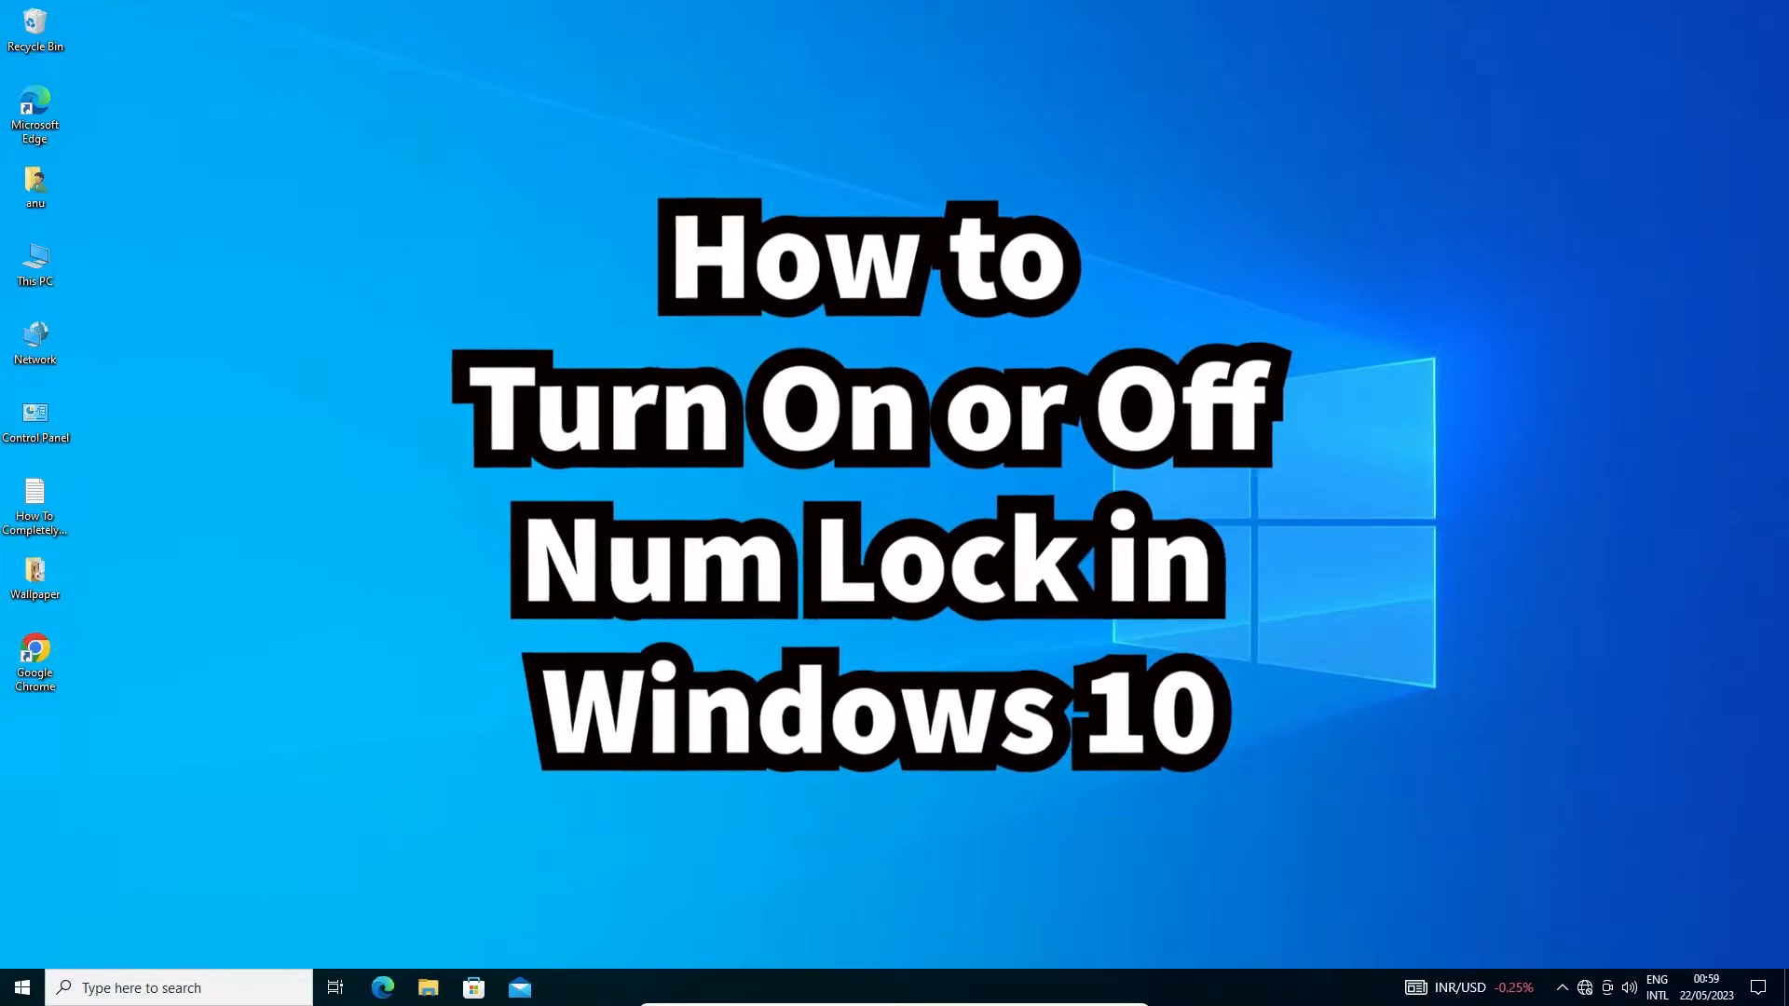
- Search the Start menu for "on" to find On-Screen Keyboard
click(21, 987)
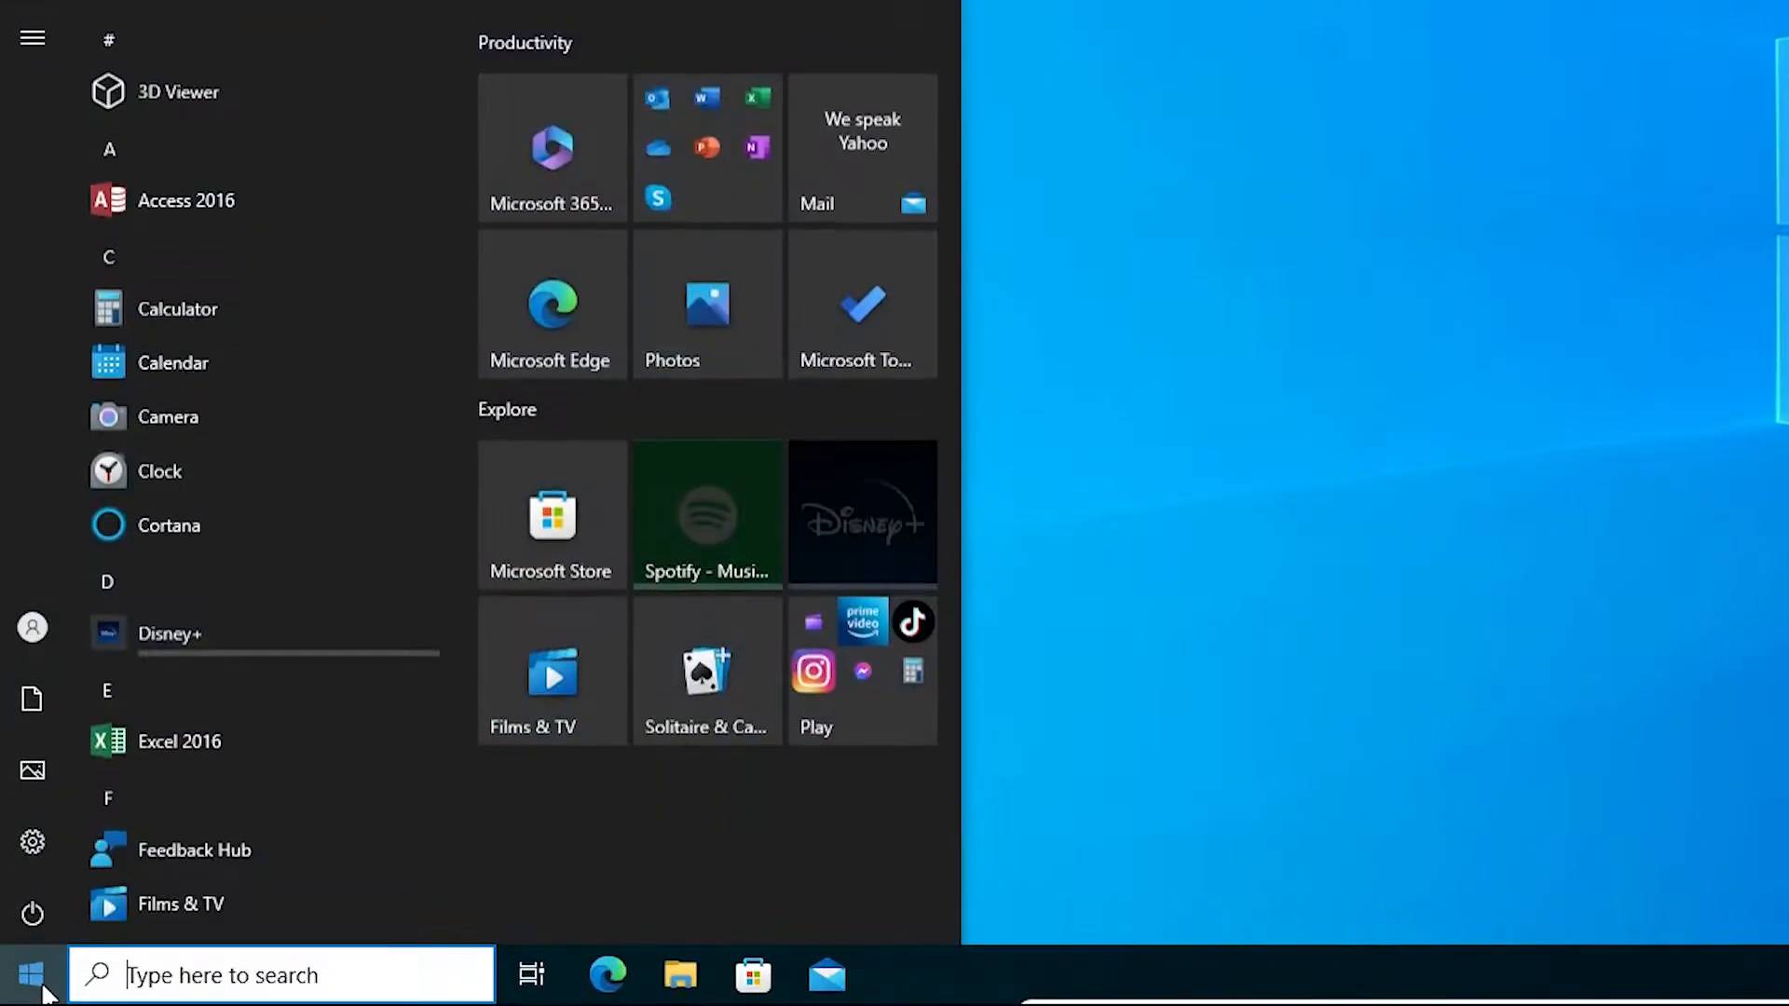
text(on)
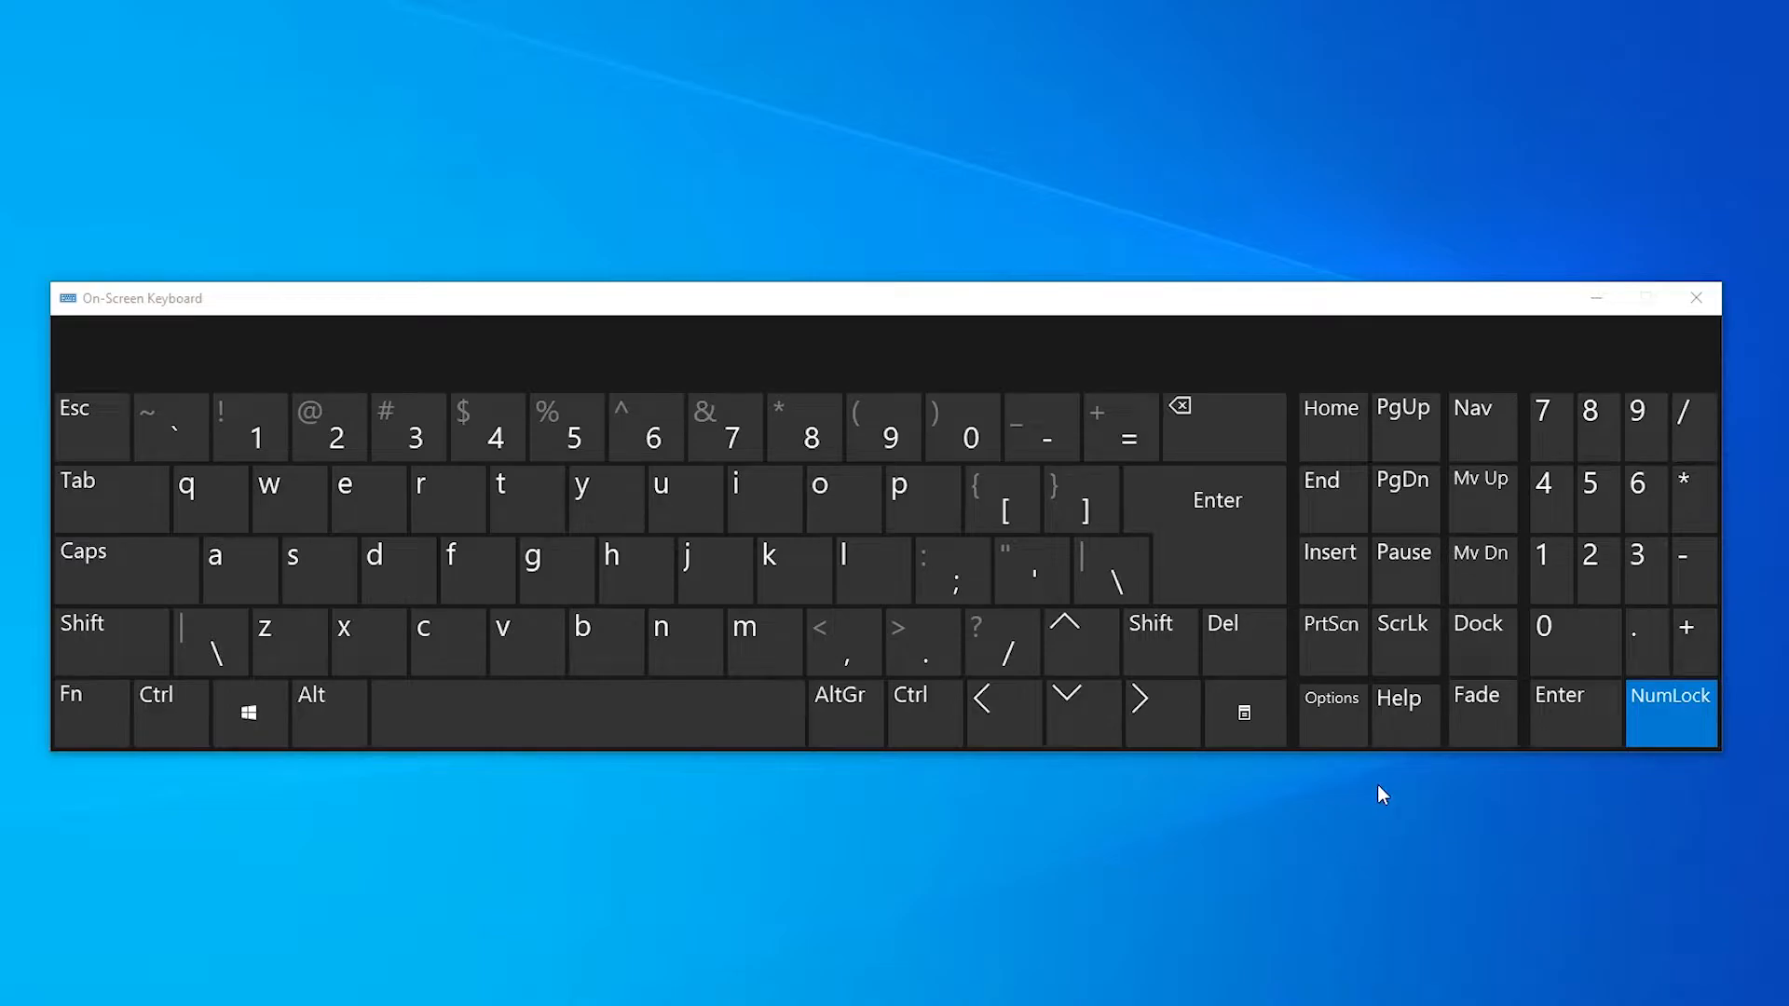
- Uncheck 'Turn on numeric key pad' in On-Screen Keyboard Options
click(1330, 713)
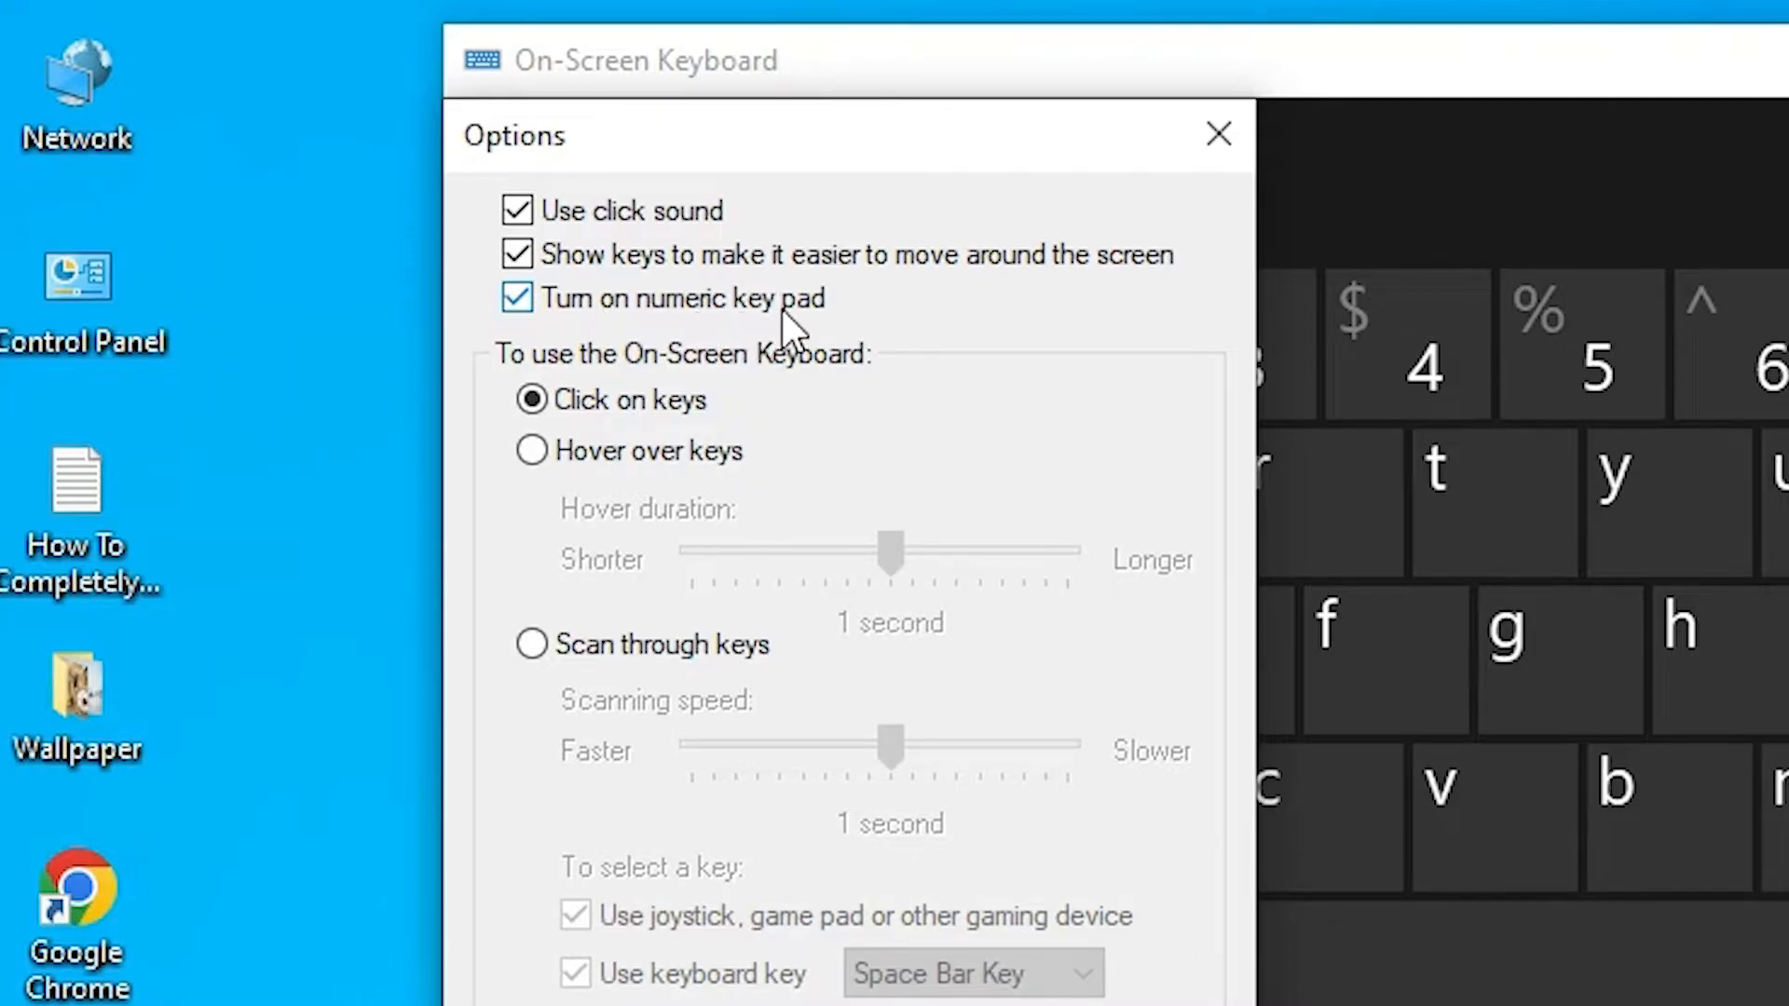
click(515, 298)
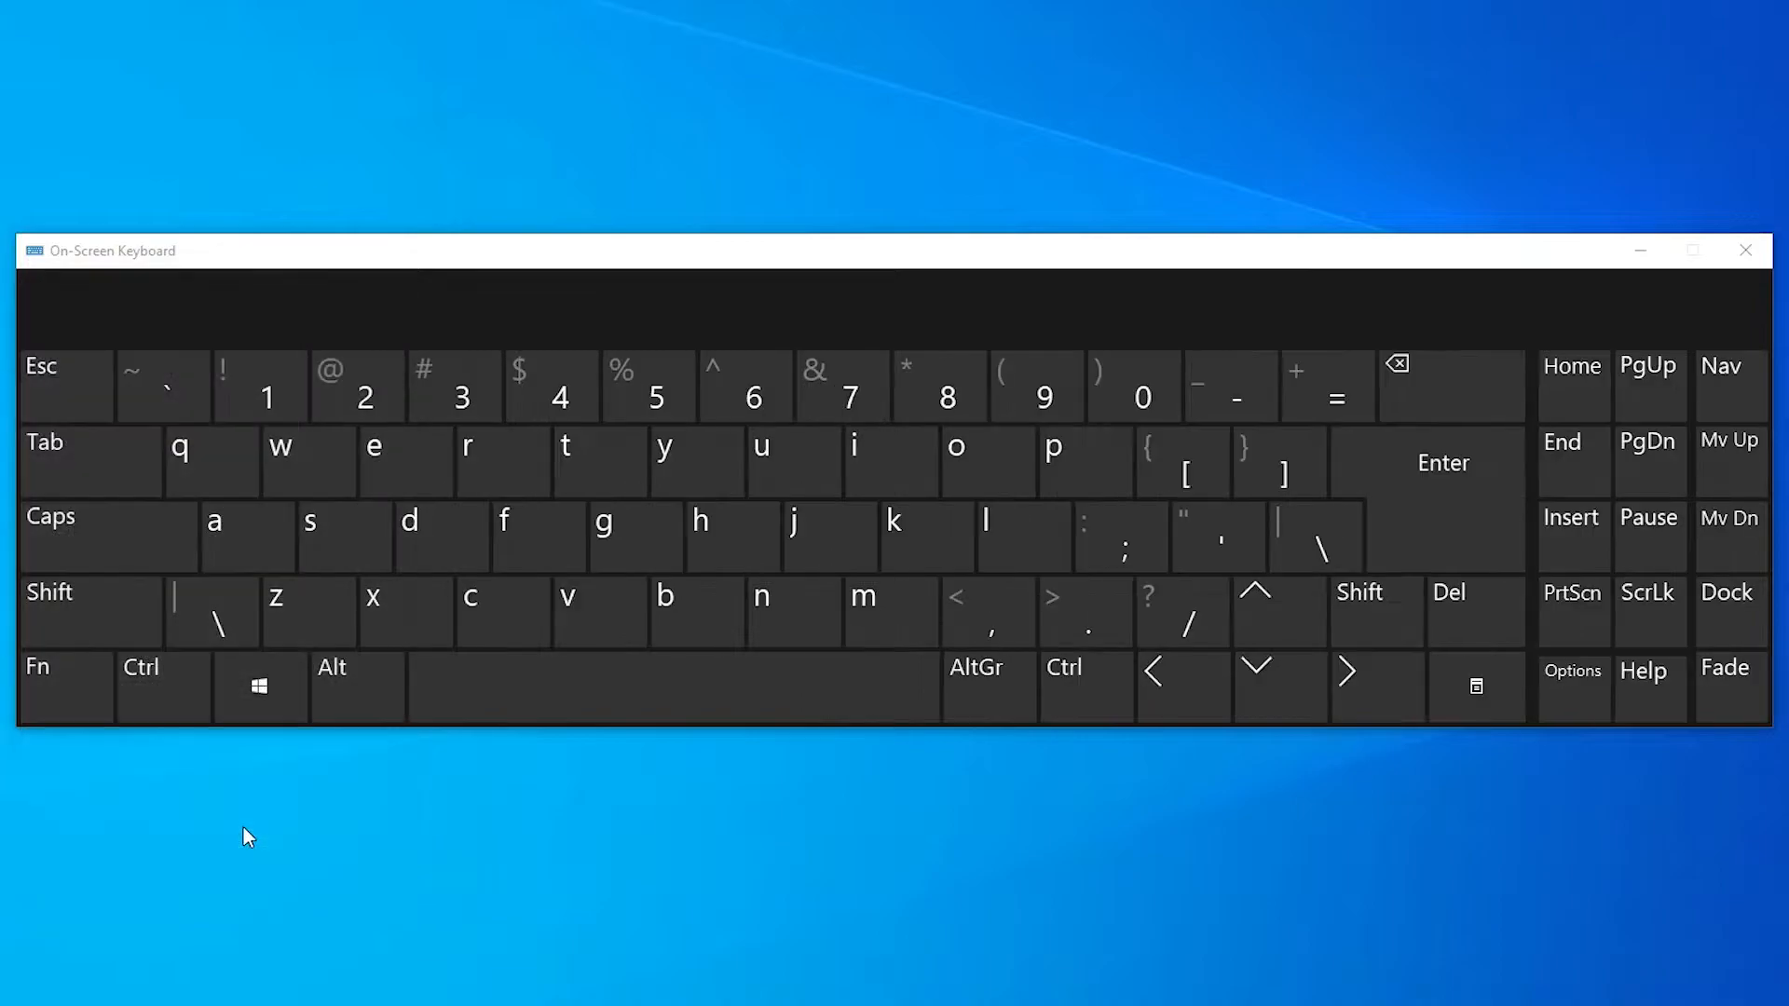
mouse_move(1420, 772)
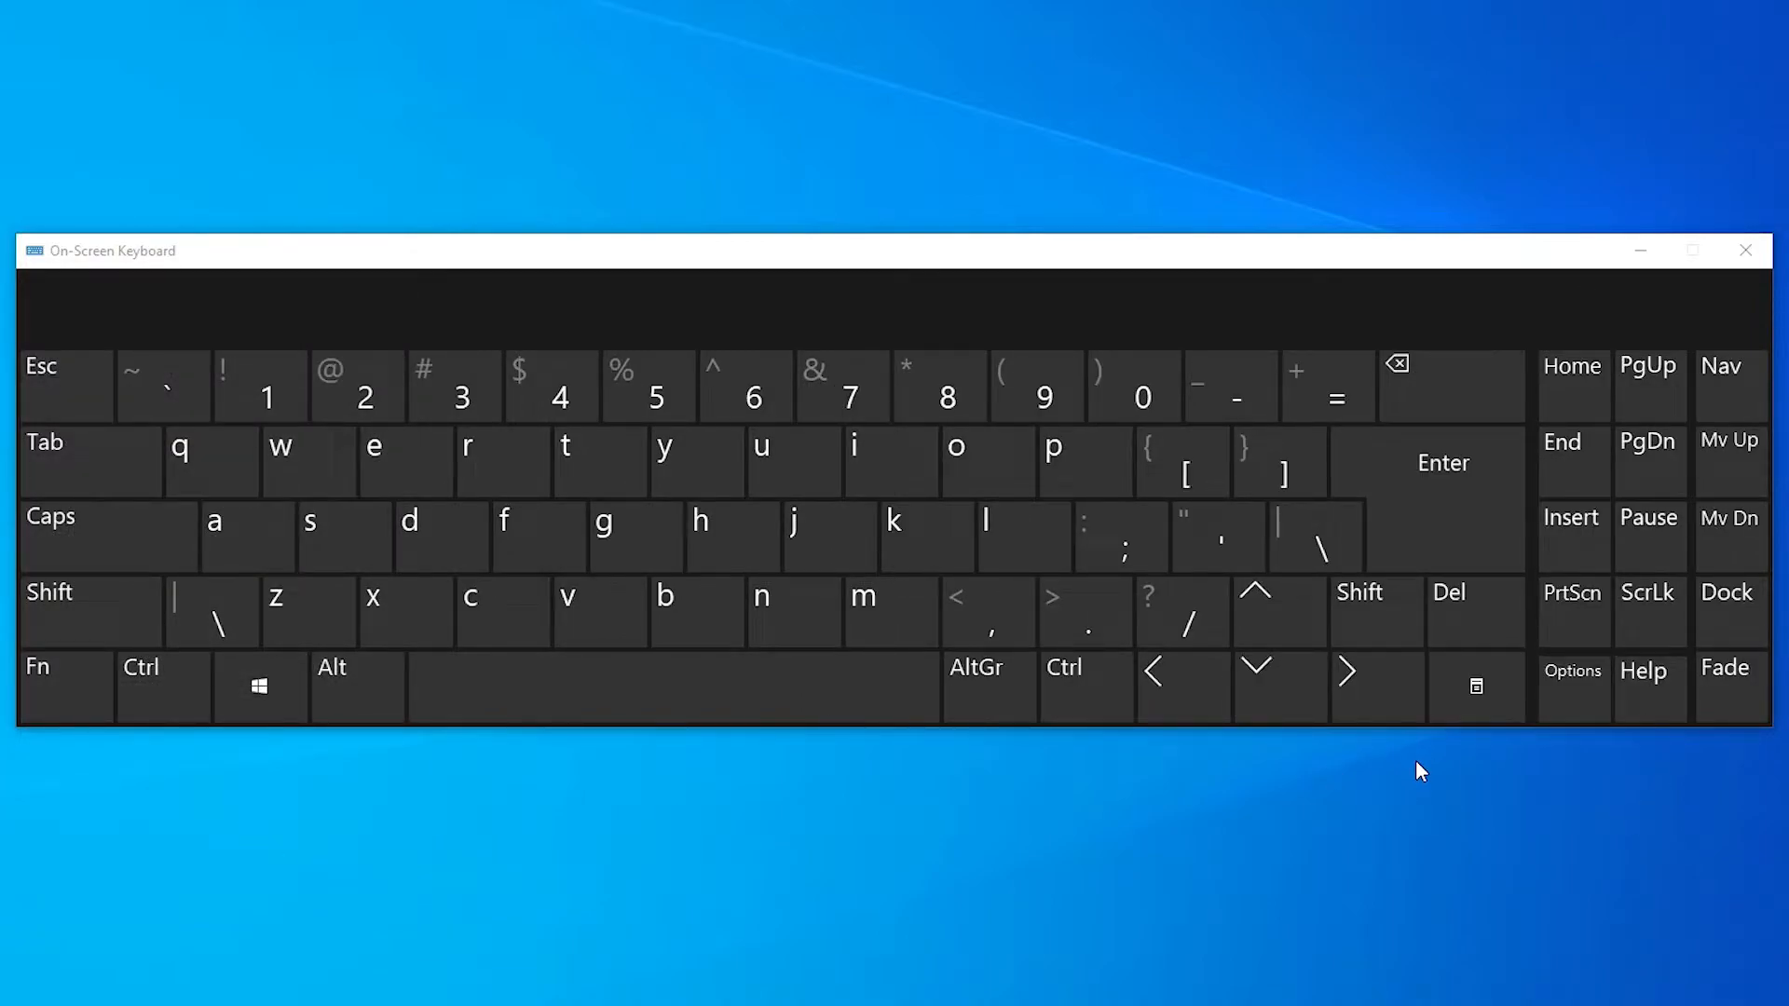
mouse_move(1693, 654)
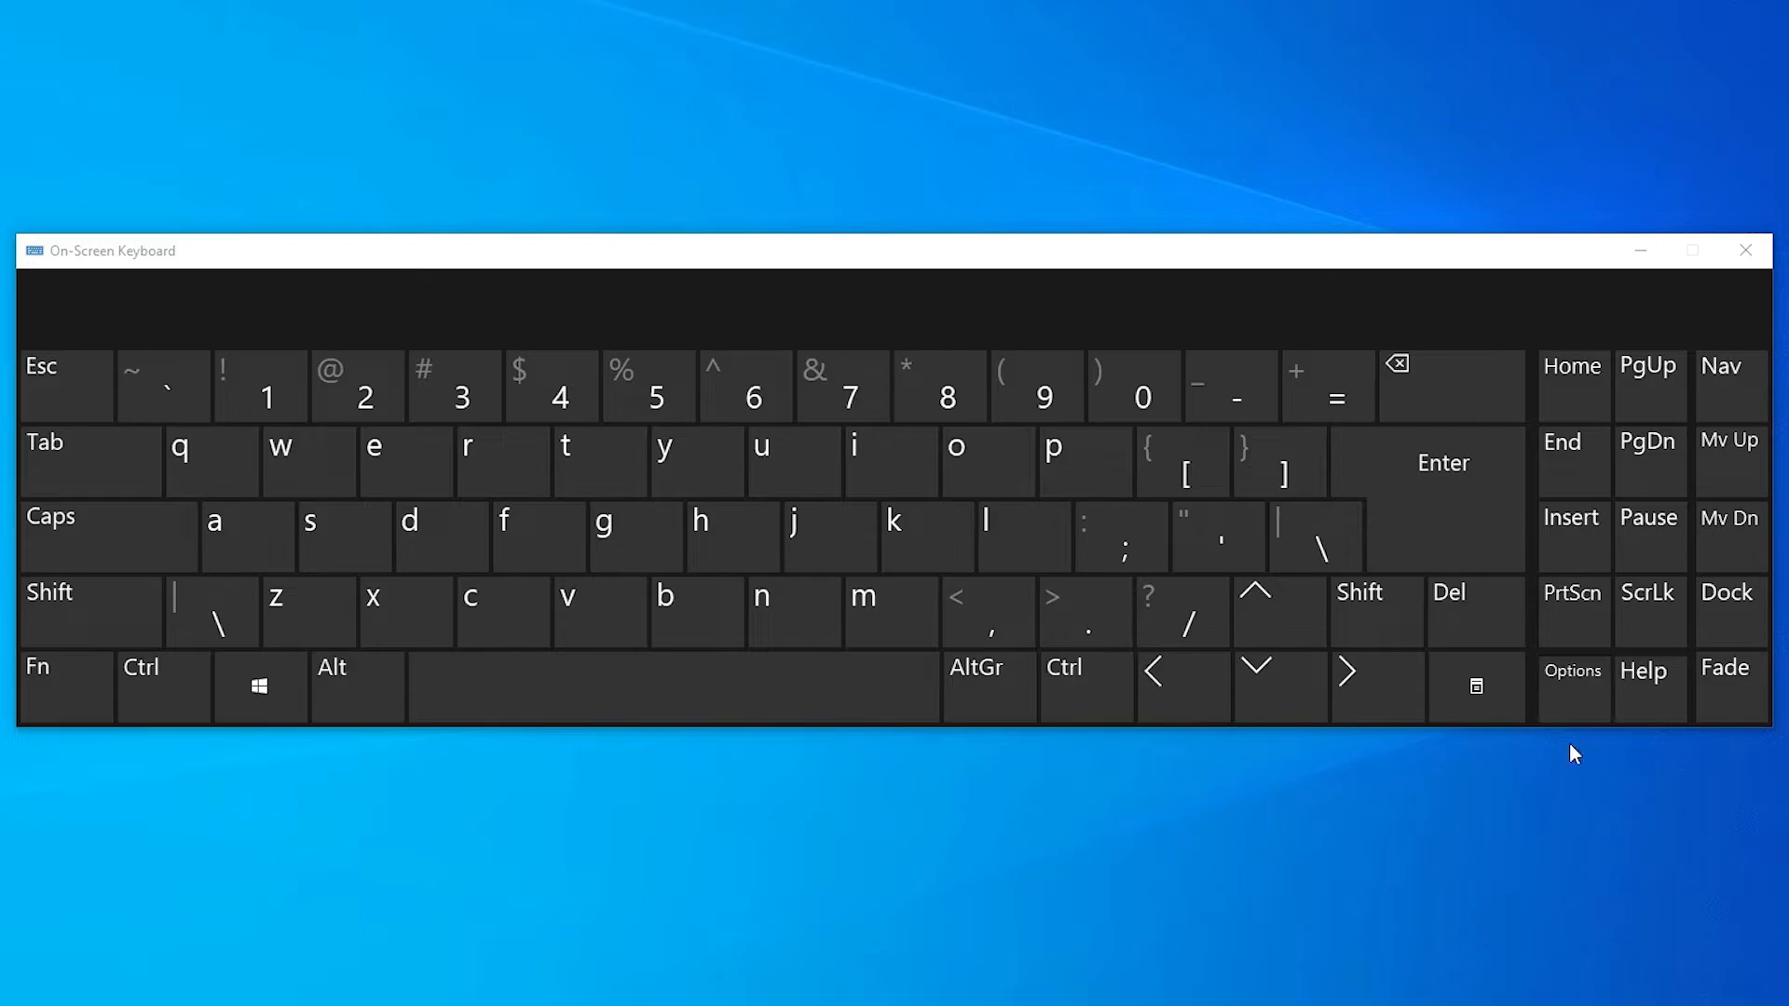
- Check 'Turn on numeric key pad' again in On-Screen Keyboard Options
click(1571, 670)
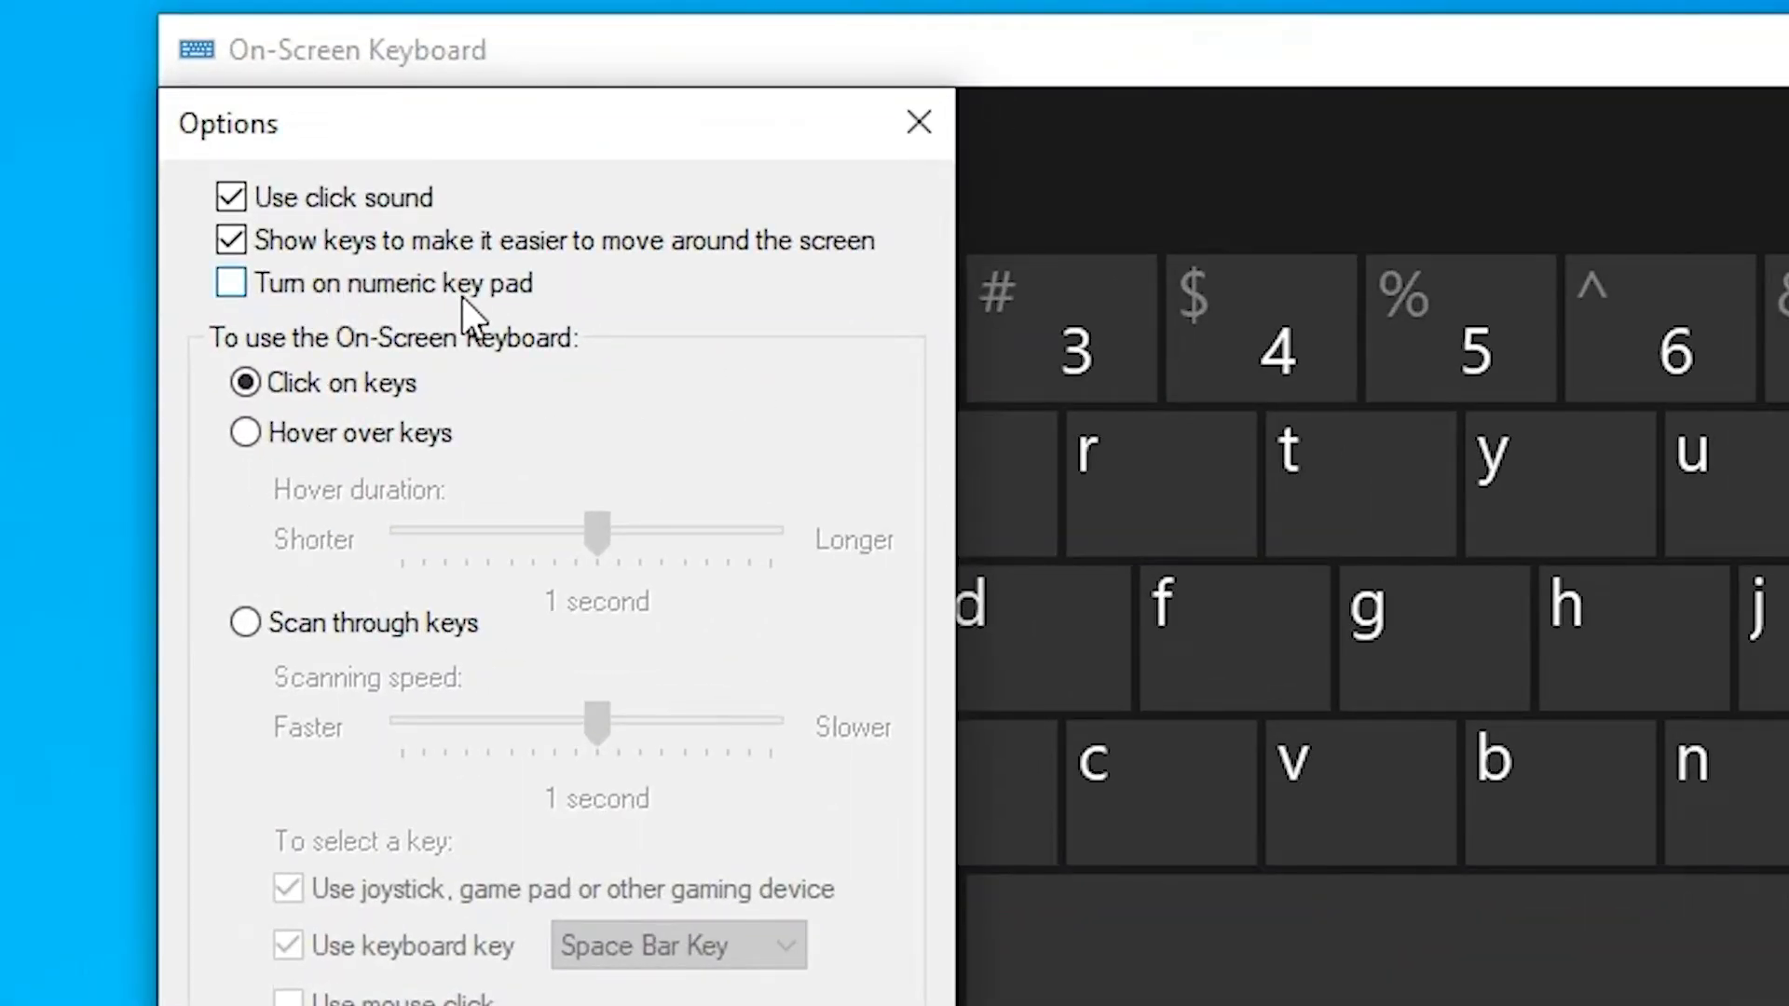
click(230, 281)
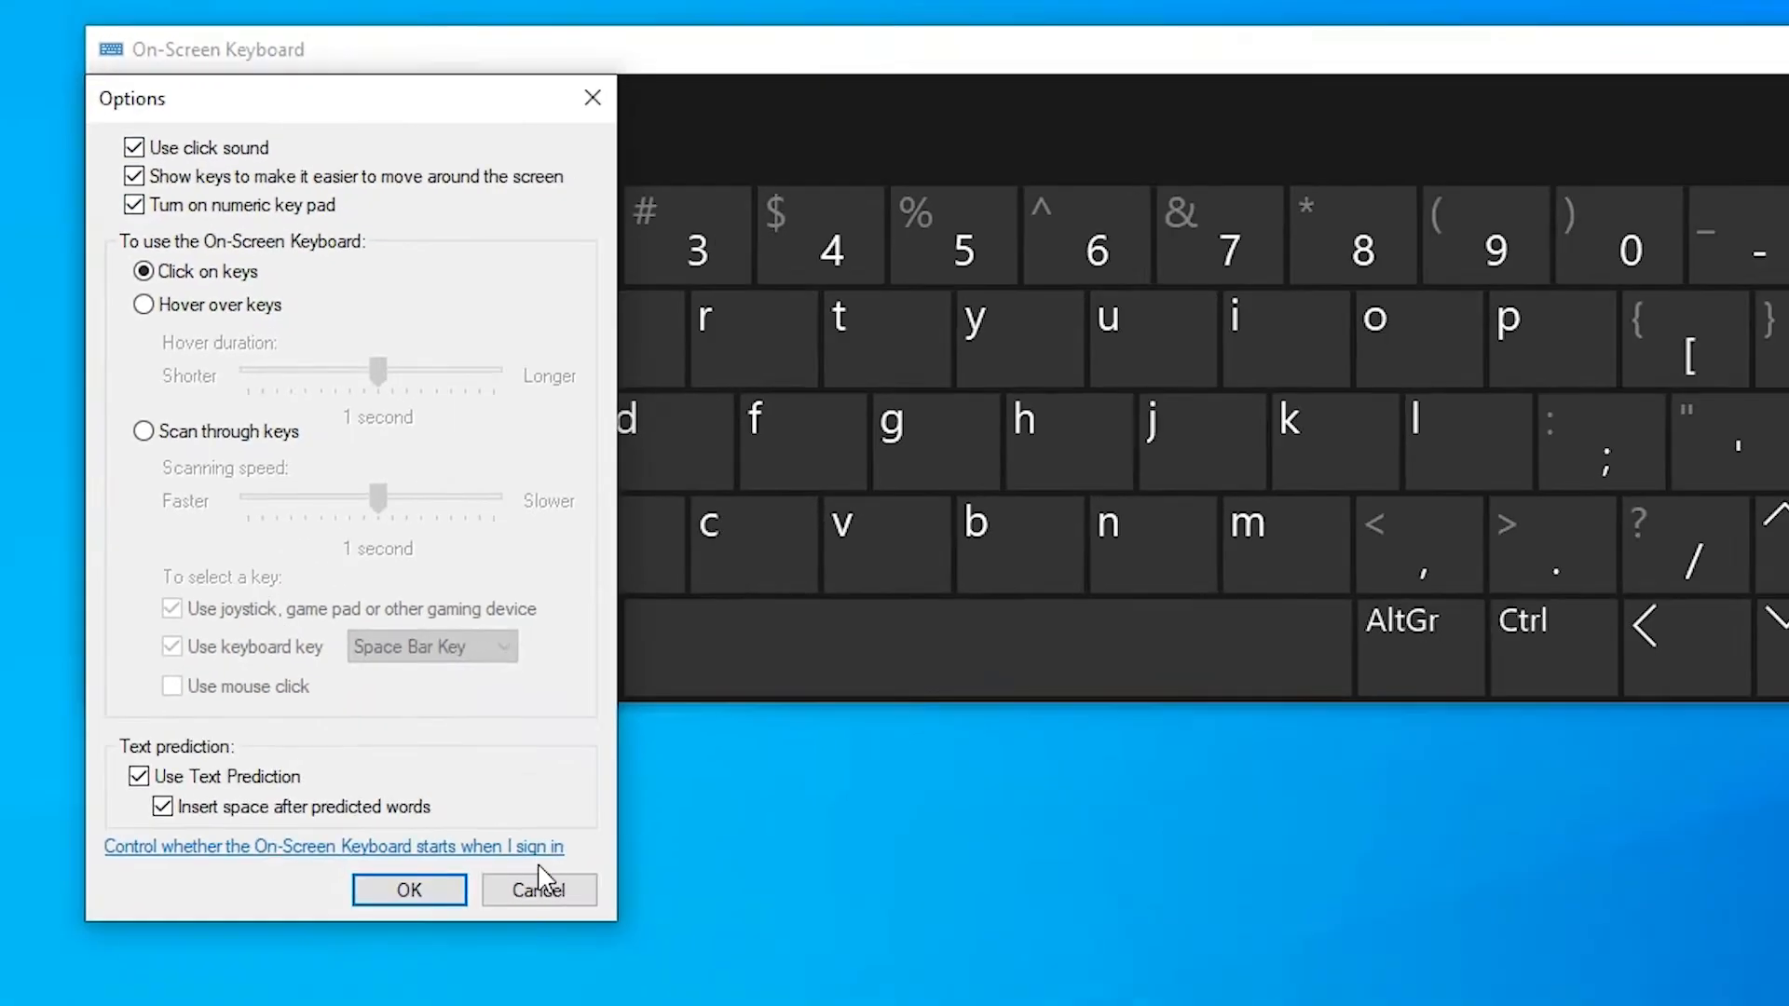